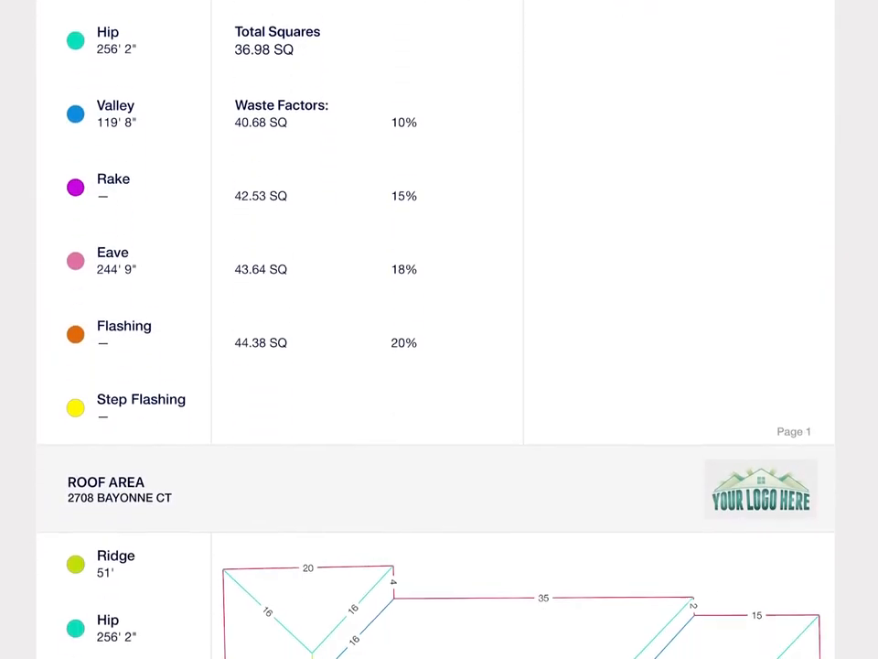
pyautogui.scroll(-3)
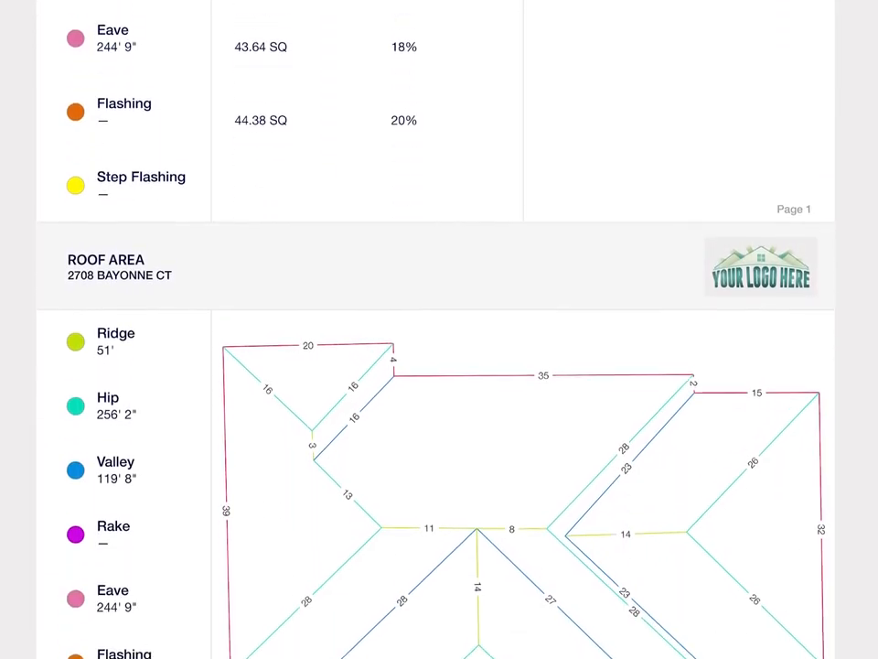
pyautogui.scroll(-3)
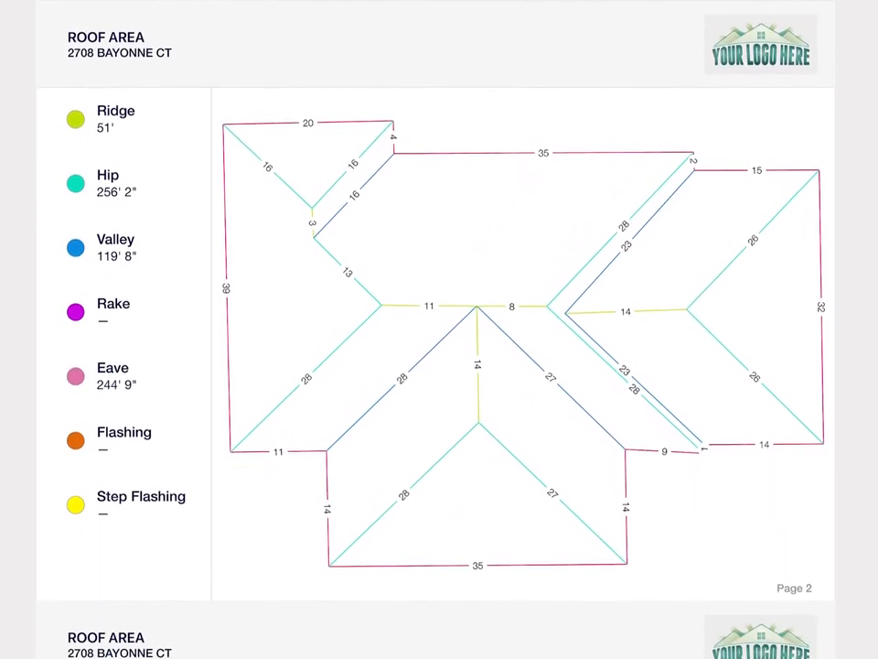
pyautogui.scroll(-3)
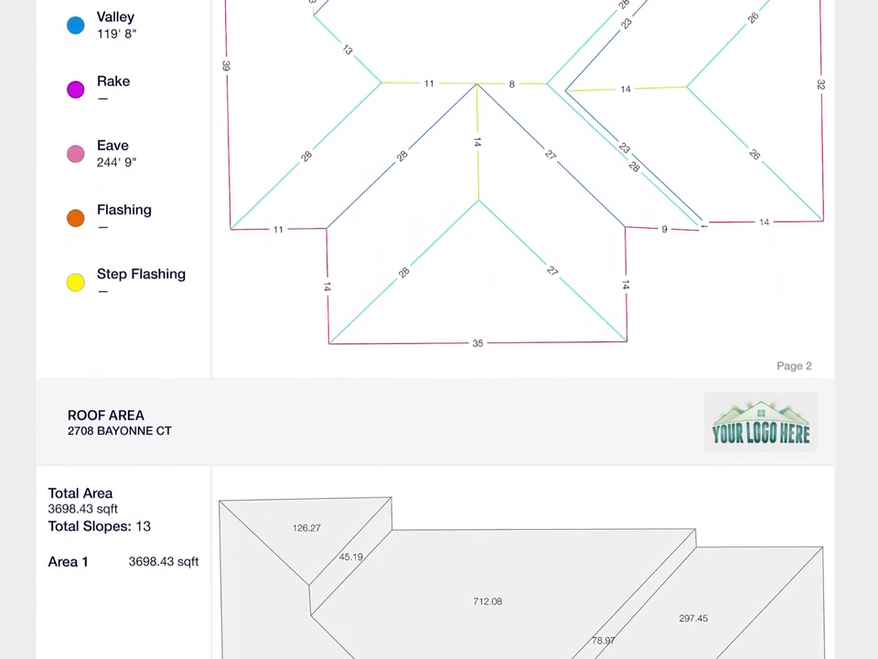
pyautogui.scroll(-3)
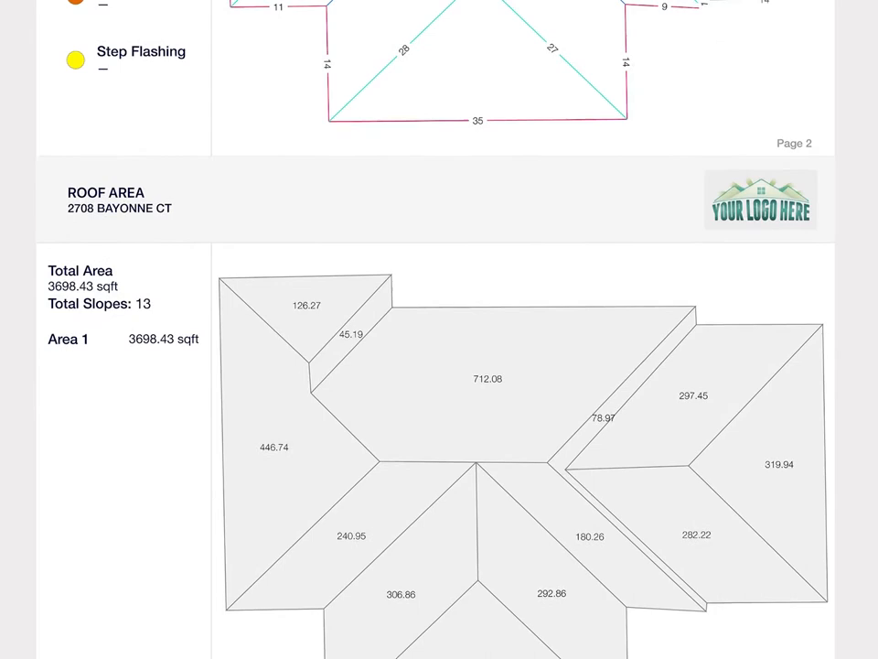
pyautogui.scroll(-3)
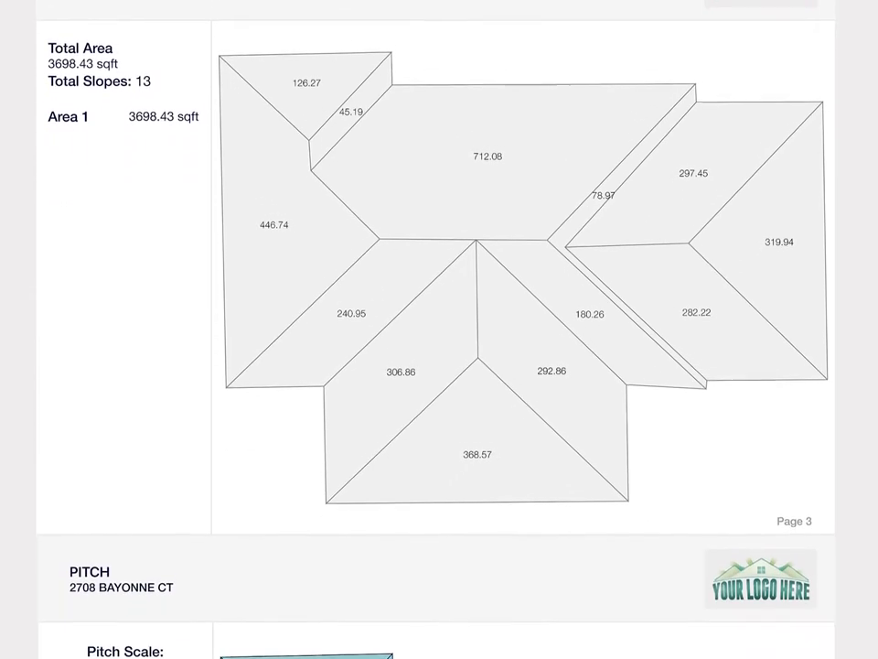
pyautogui.scroll(-3)
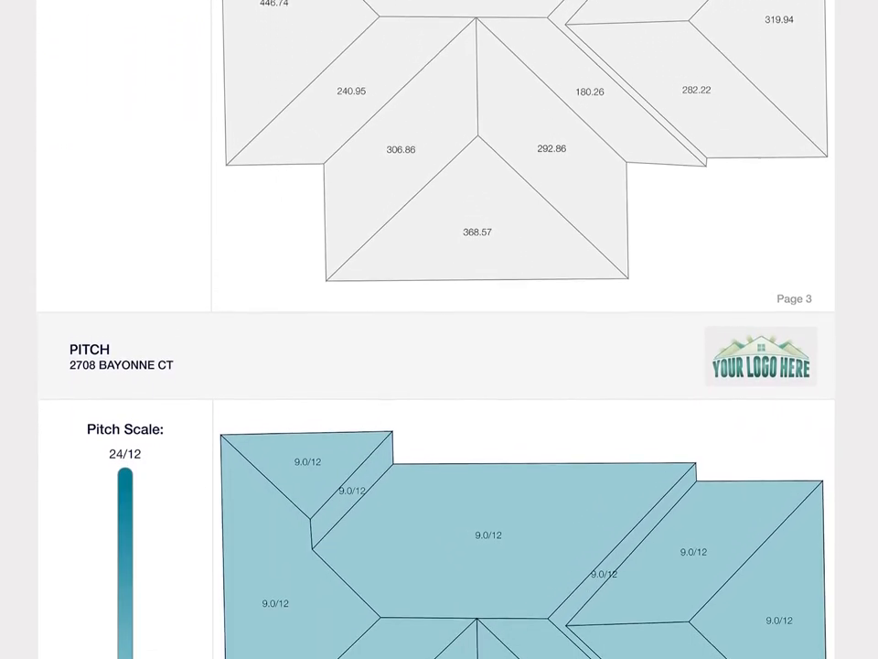
pyautogui.scroll(-3)
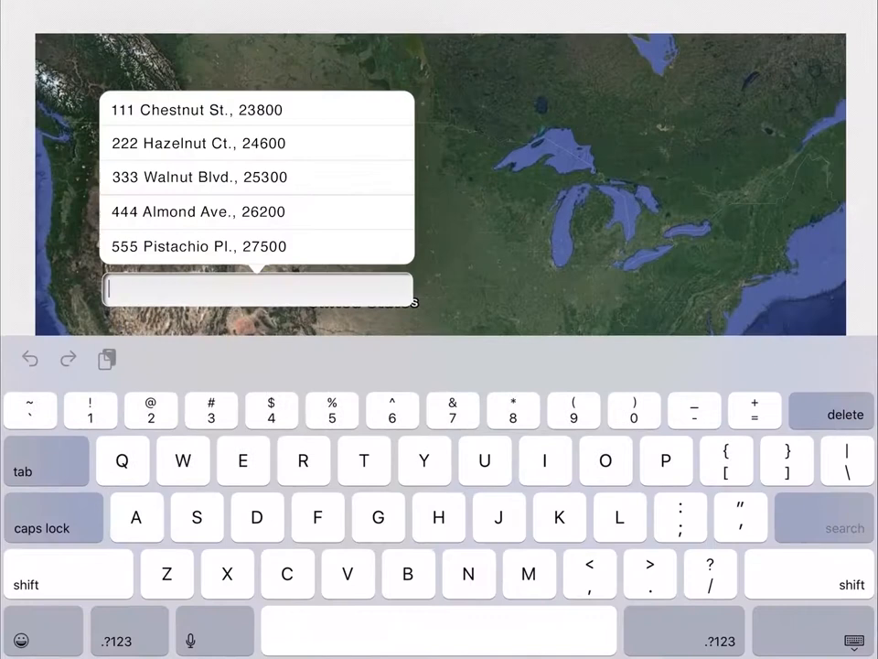
pyautogui.write('2708 Bayonne Ct')
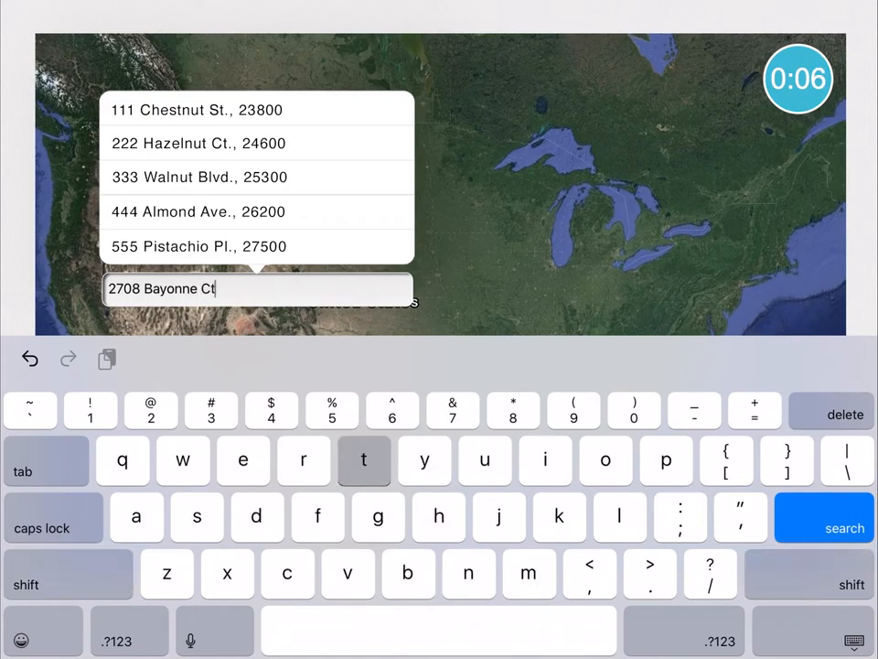
pyautogui.click(822, 517)
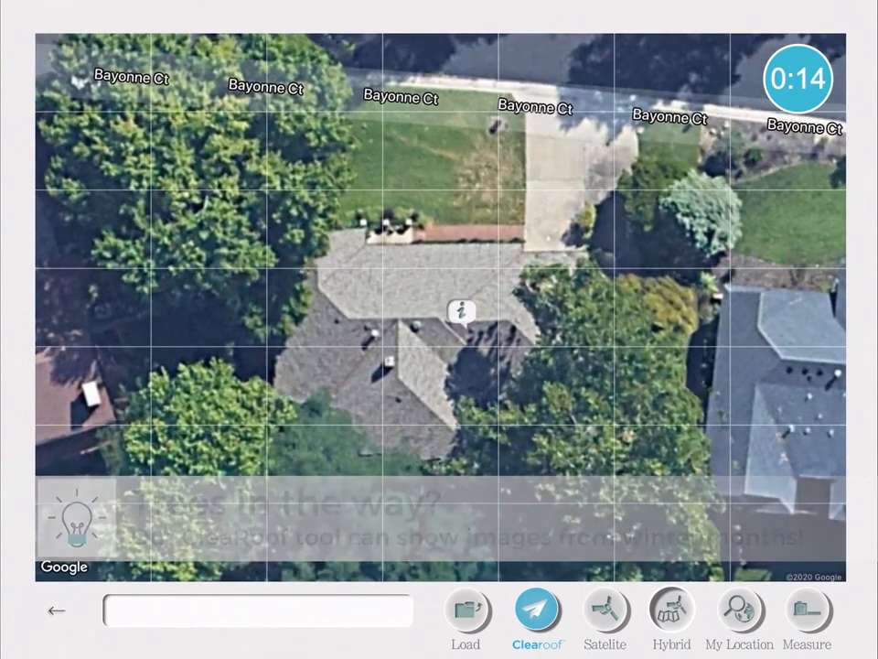
# Load Clearoof leaf-off imagery and pick the 02/18 winter image
pyautogui.click(537, 608)
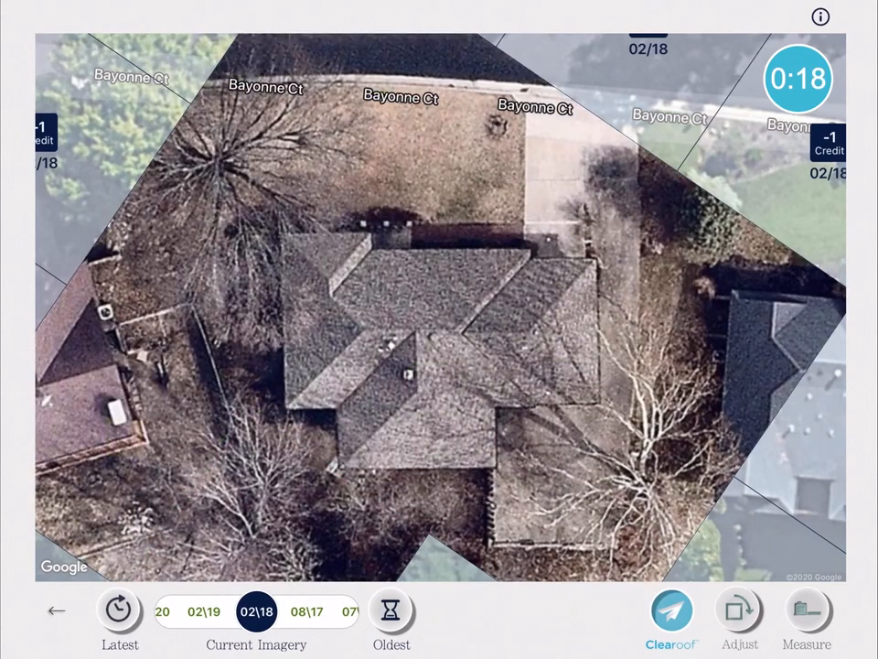
pyautogui.click(670, 611)
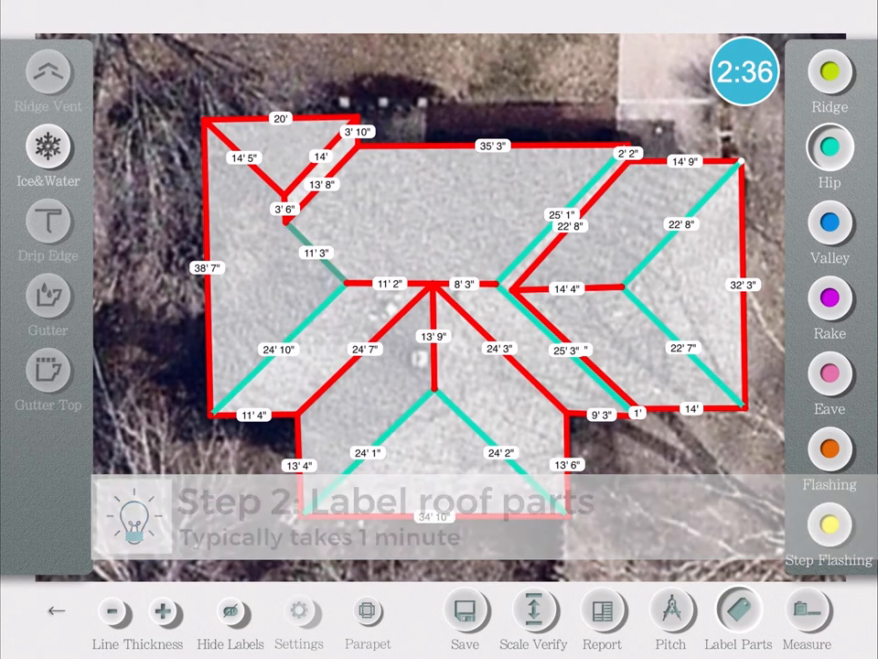
# Mark a roof line as a hip and begin labeling the outer edges as eaves
pyautogui.click(829, 229)
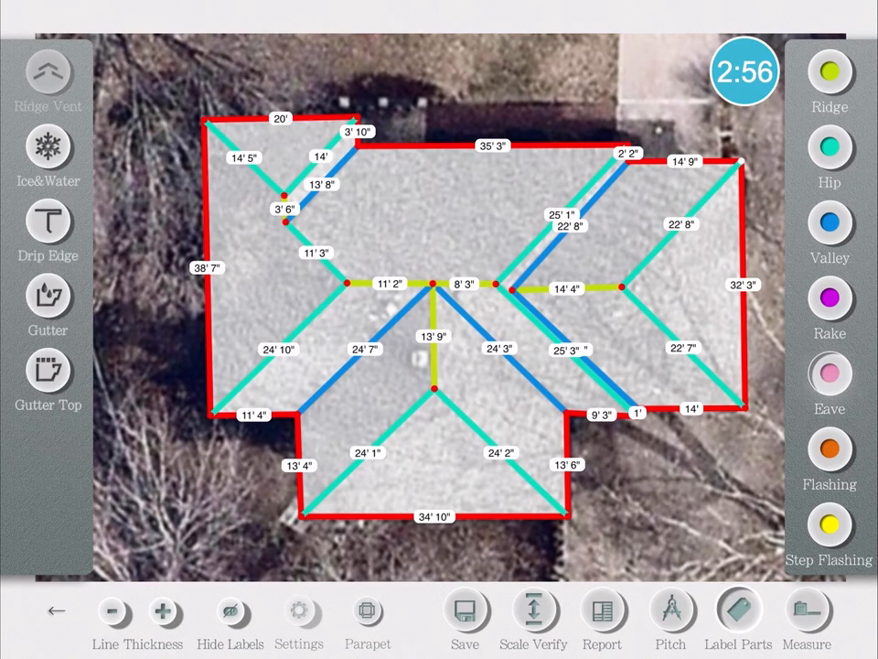
pyautogui.click(671, 608)
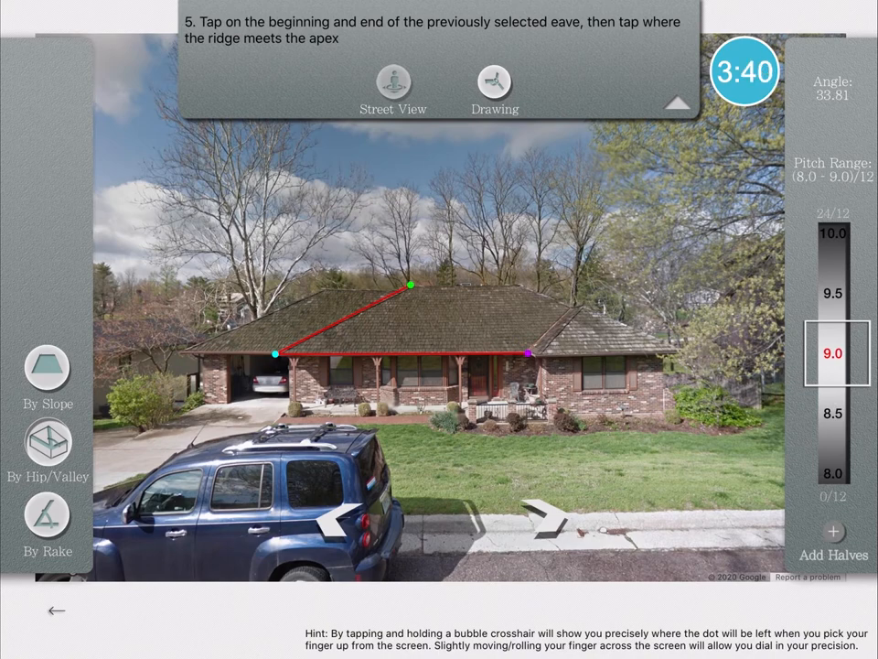
# Mark the ridge apex in Street View to read the 9/12 pitch
pyautogui.click(494, 82)
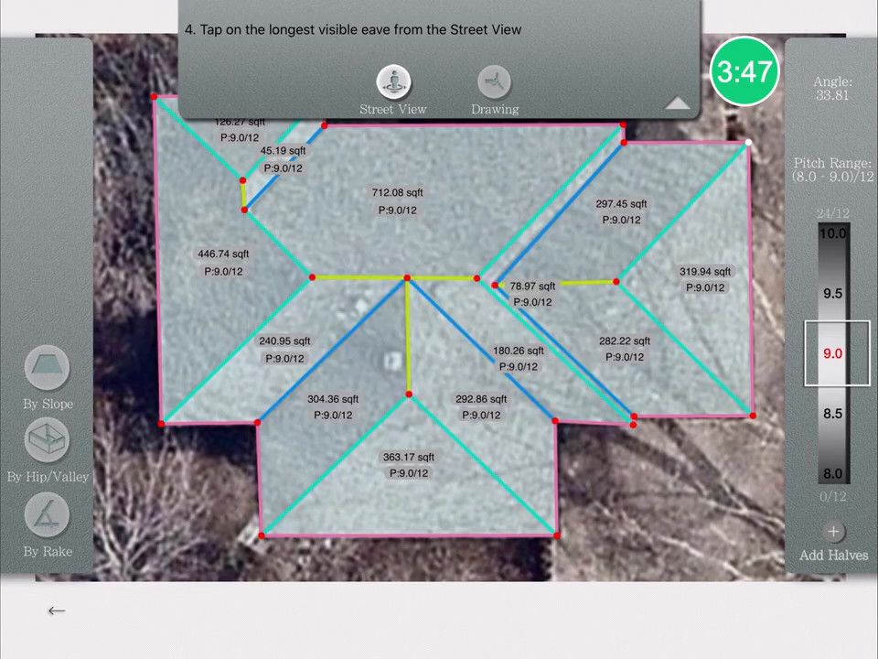
# Apply the 9.0/12 pitch to all roof facets
pyautogui.click(465, 618)
pyautogui.write('Joh')
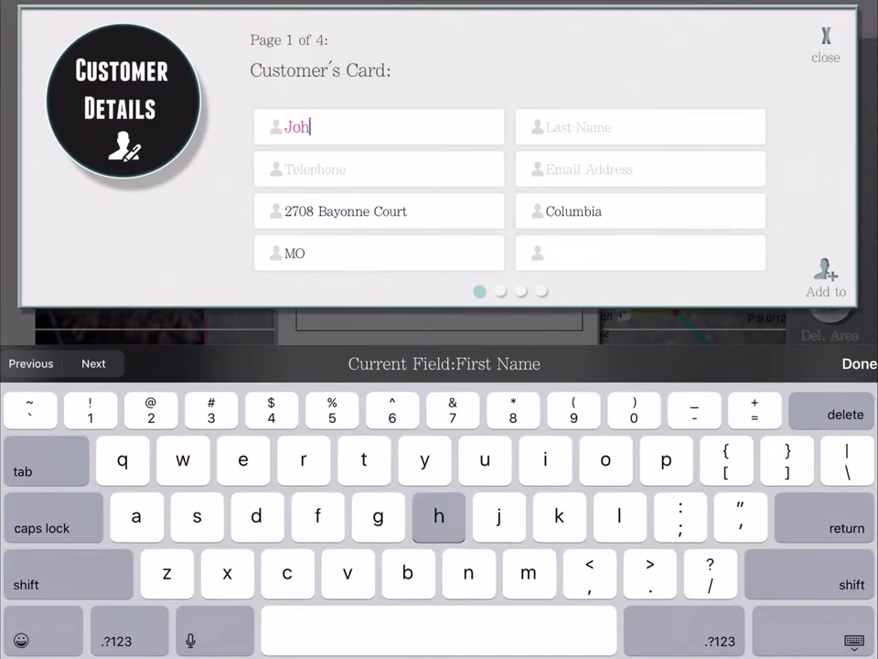
# Enter the last name 'Smith' and finish the customer details
pyautogui.write('Smith')
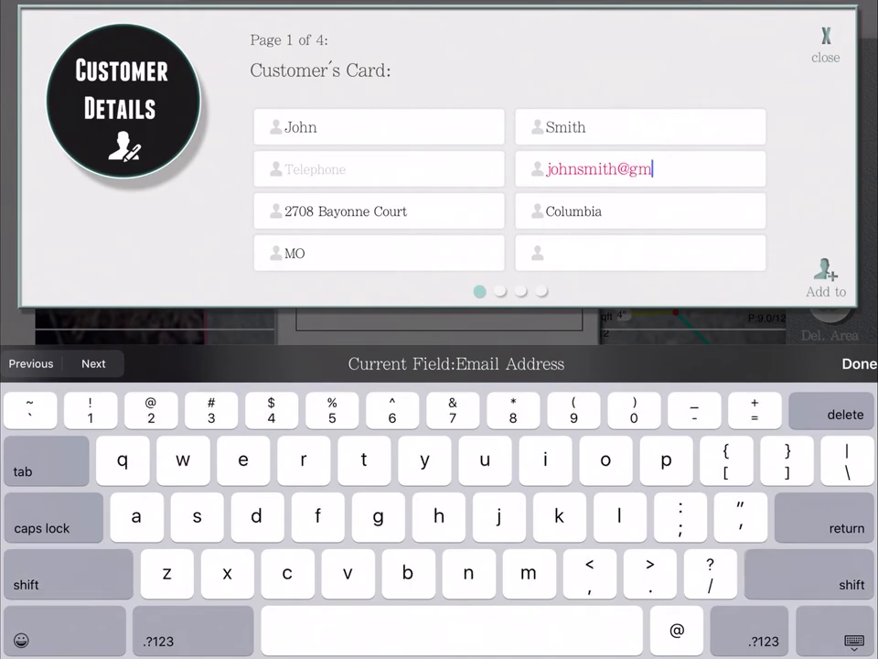
pyautogui.click(824, 46)
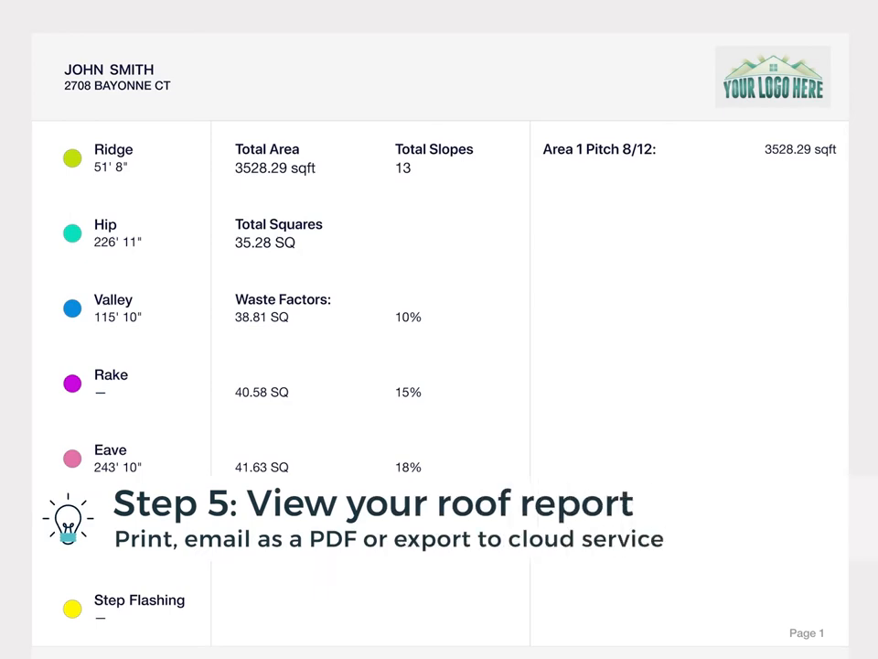
# Review the report pages and share the report by email as a PDF
pyautogui.scroll(-3)
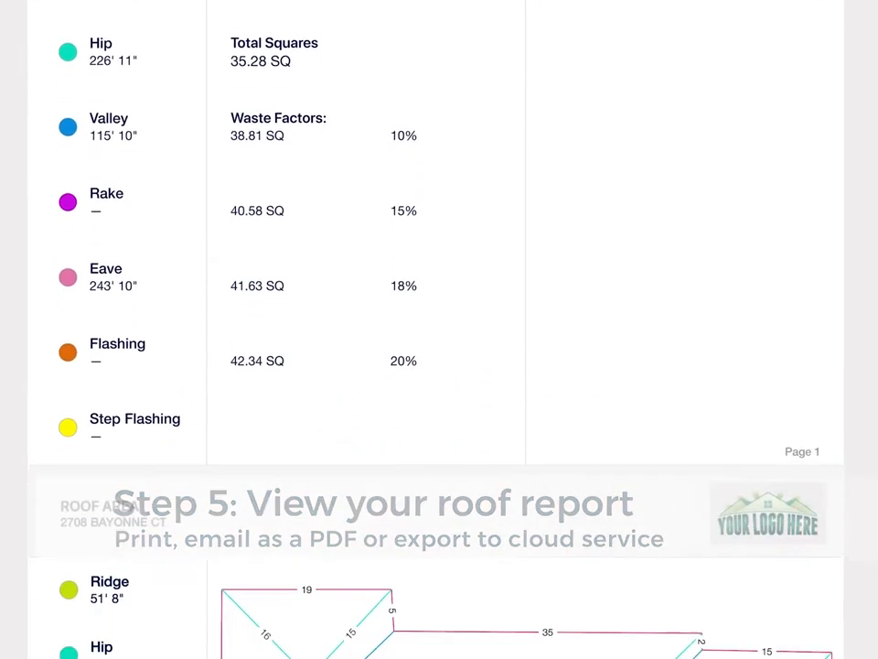
pyautogui.scroll(-3)
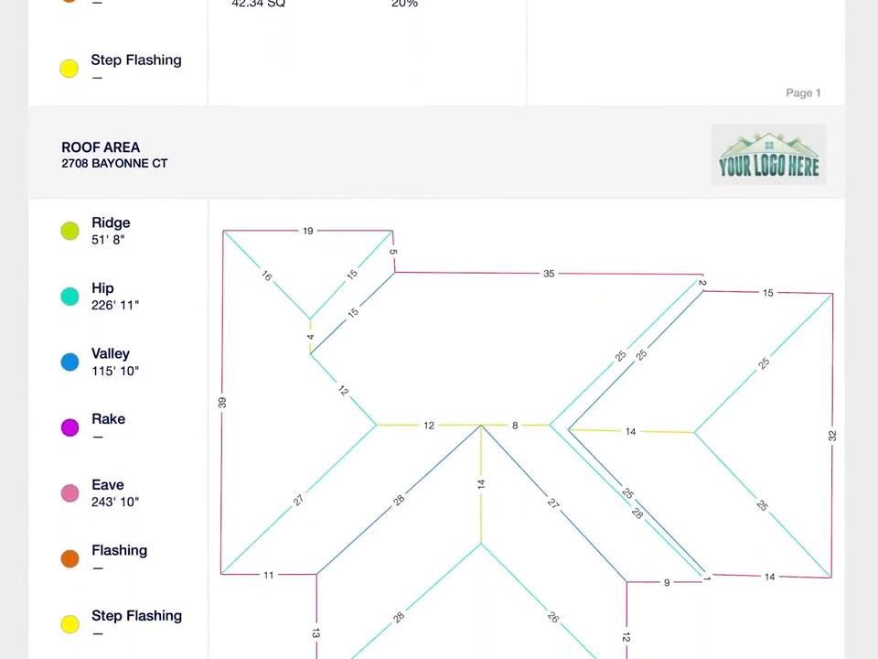
pyautogui.scroll(-3)
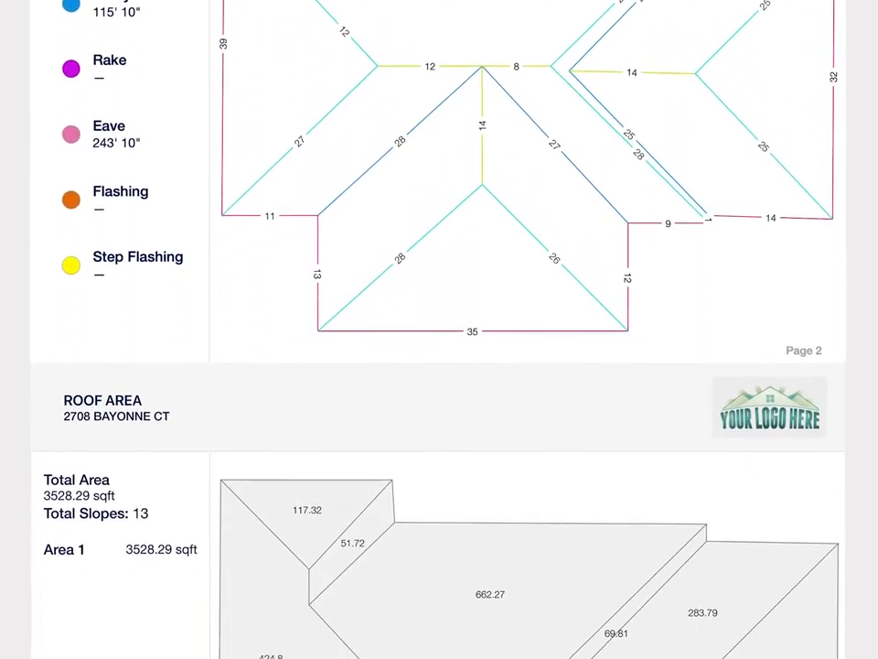
pyautogui.scroll(-3)
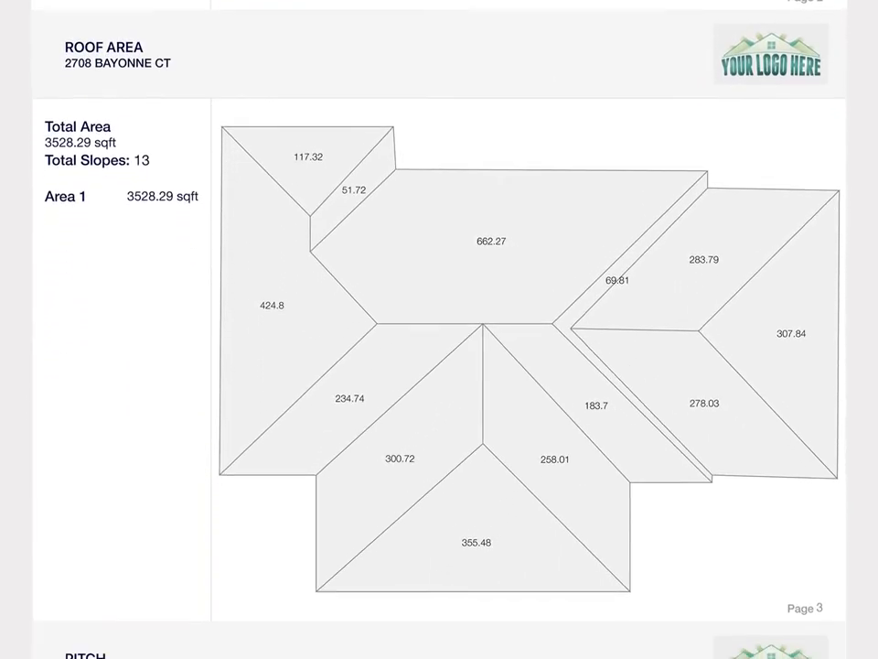
pyautogui.scroll(-3)
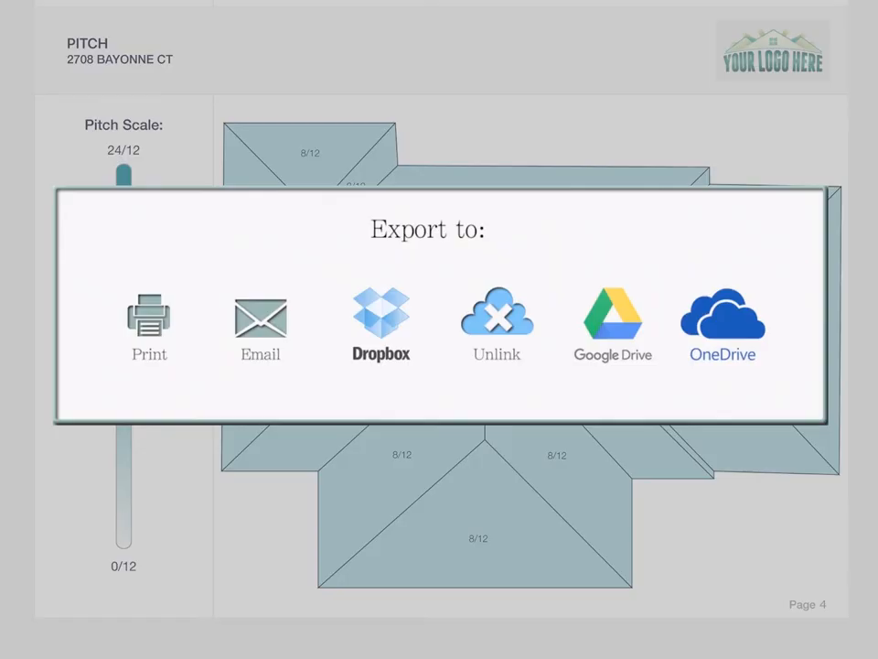
pyautogui.click(260, 322)
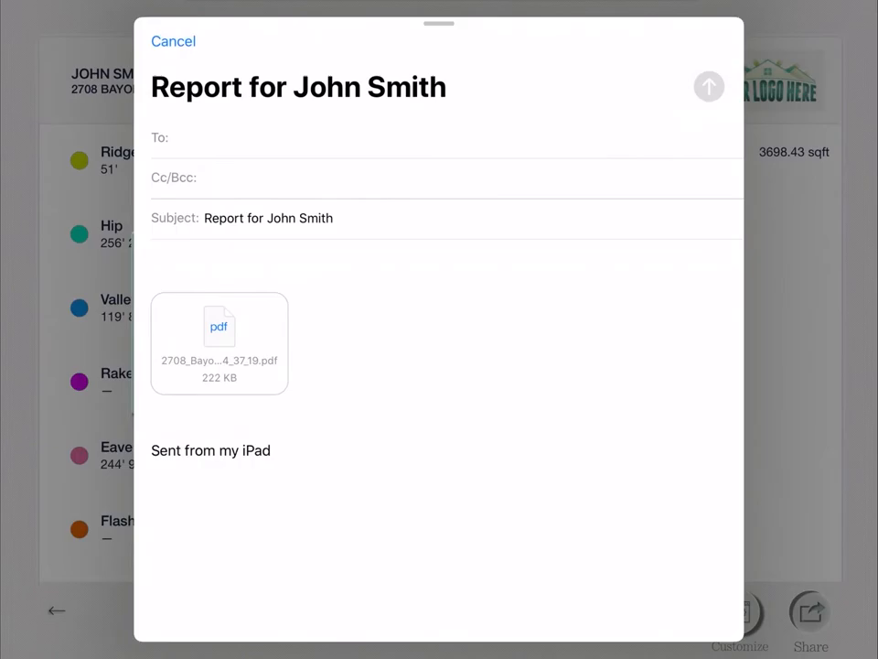